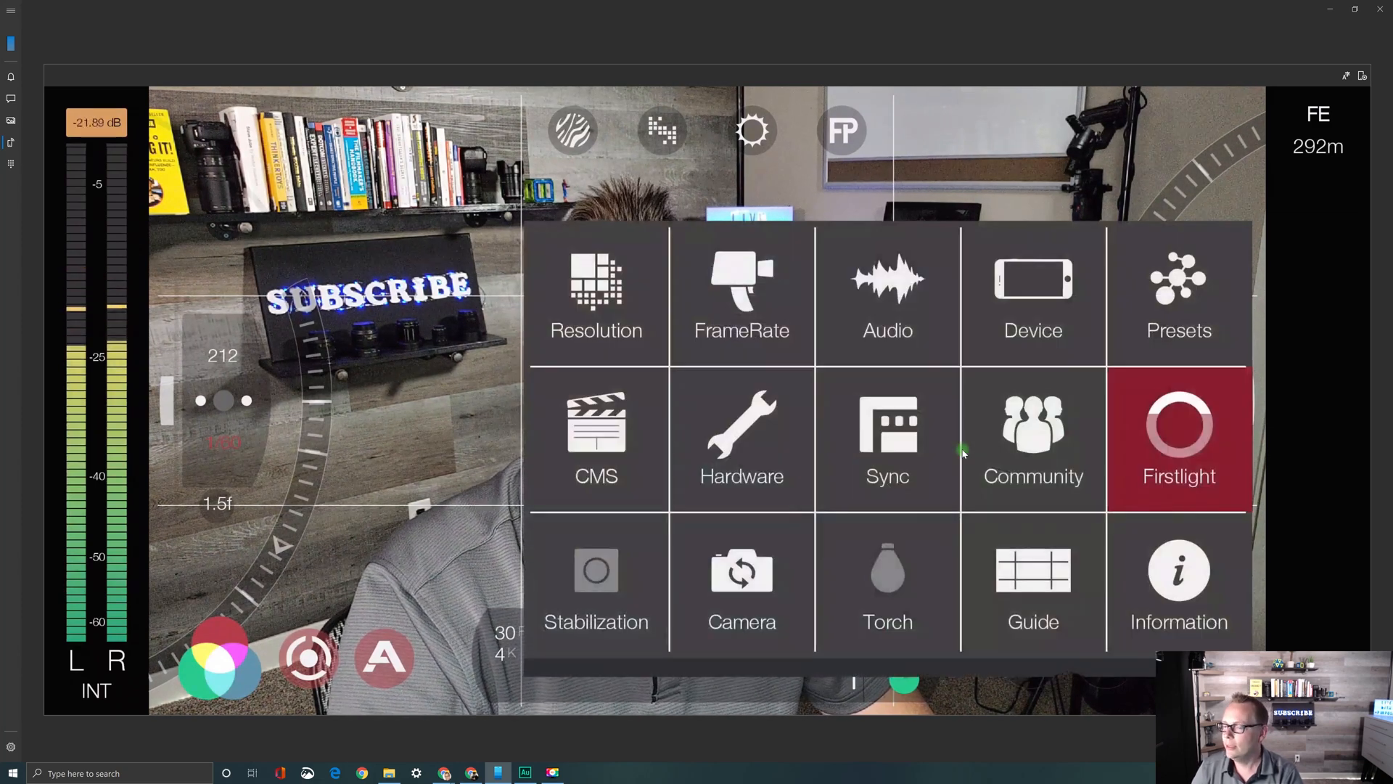
Review the Resolution settings showing 16:9, 4K 2160p, FiLMiC Extreme and HEVC
{"action": "left_click", "coordinate": [596, 293]}
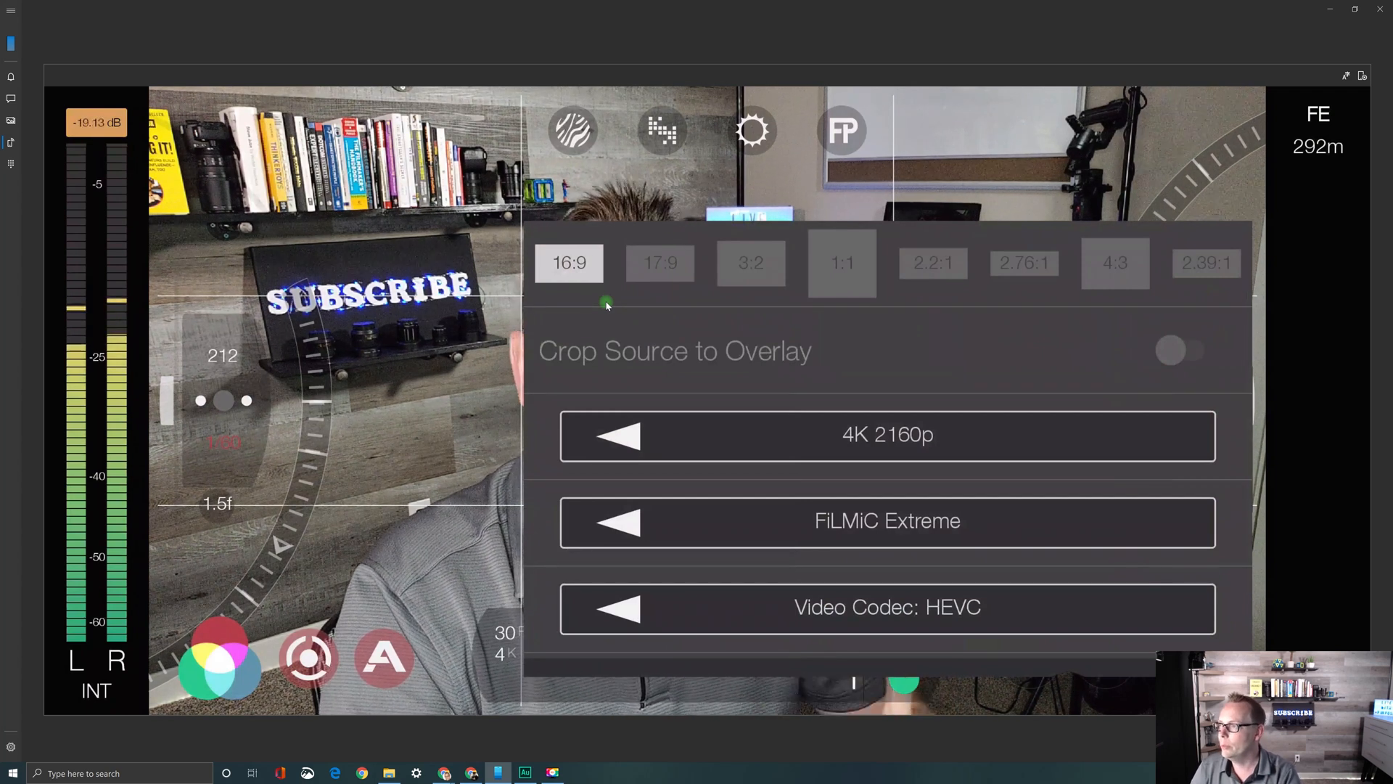
{"action": "mouse_move", "coordinate": [701, 326]}
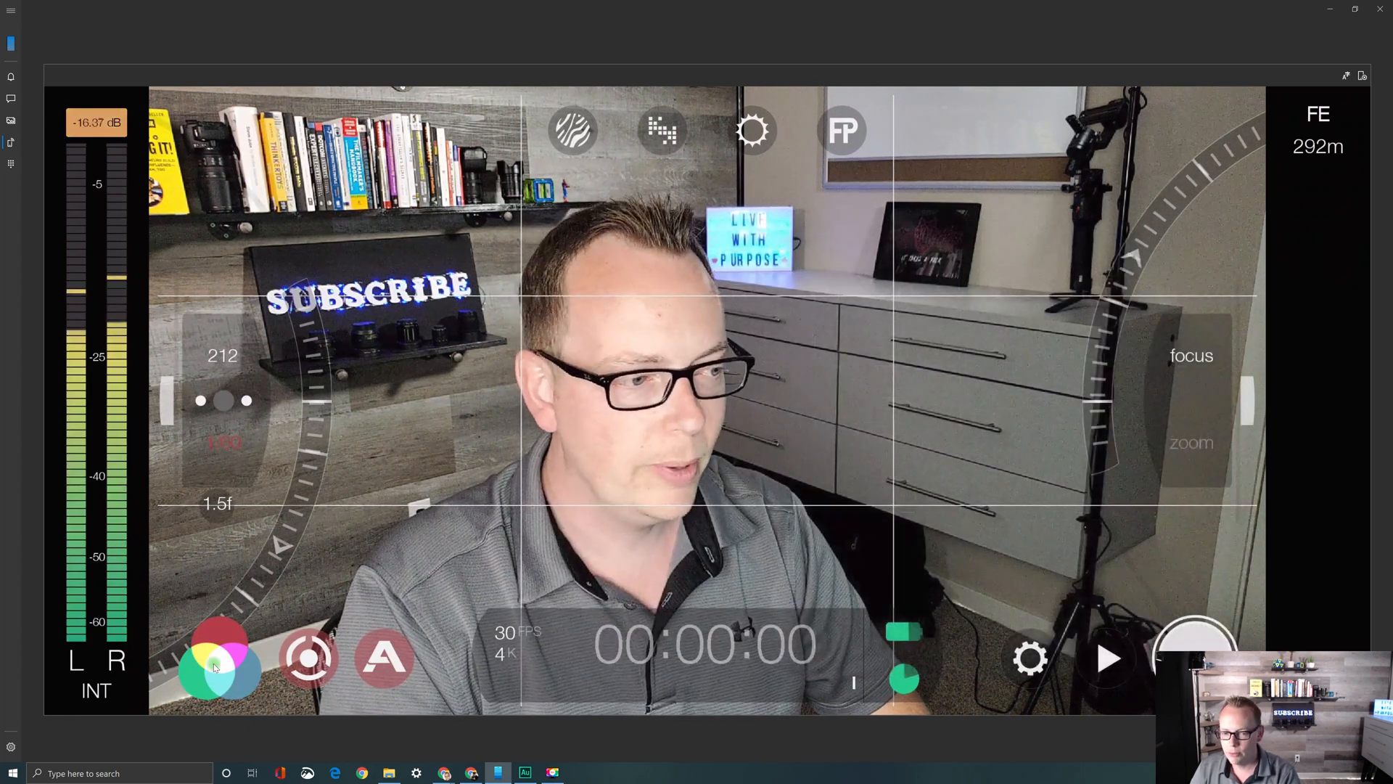
Lock the white balance via AWB at about 3335K with tint +24
{"action": "left_click", "coordinate": [220, 658]}
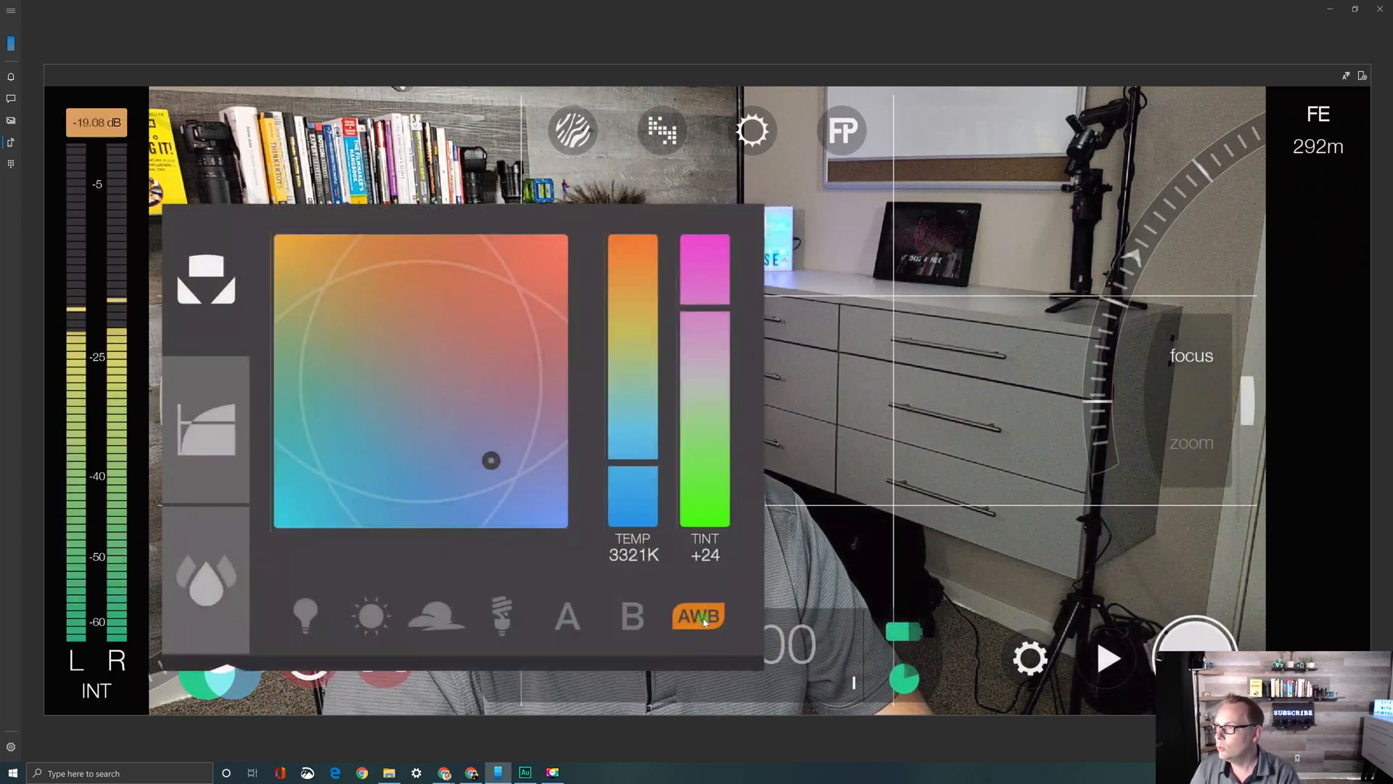
{"action": "left_click", "coordinate": [698, 615]}
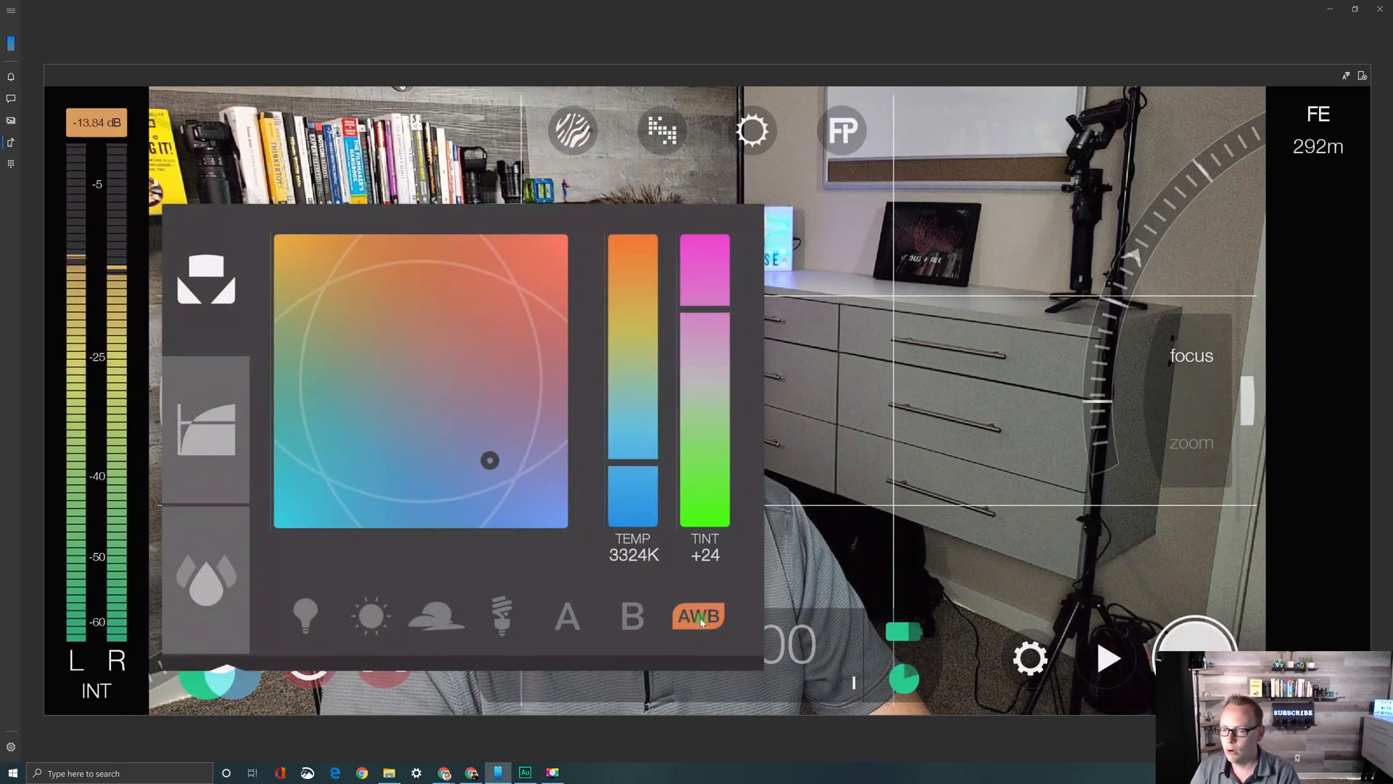
{"action": "left_click", "coordinate": [698, 615]}
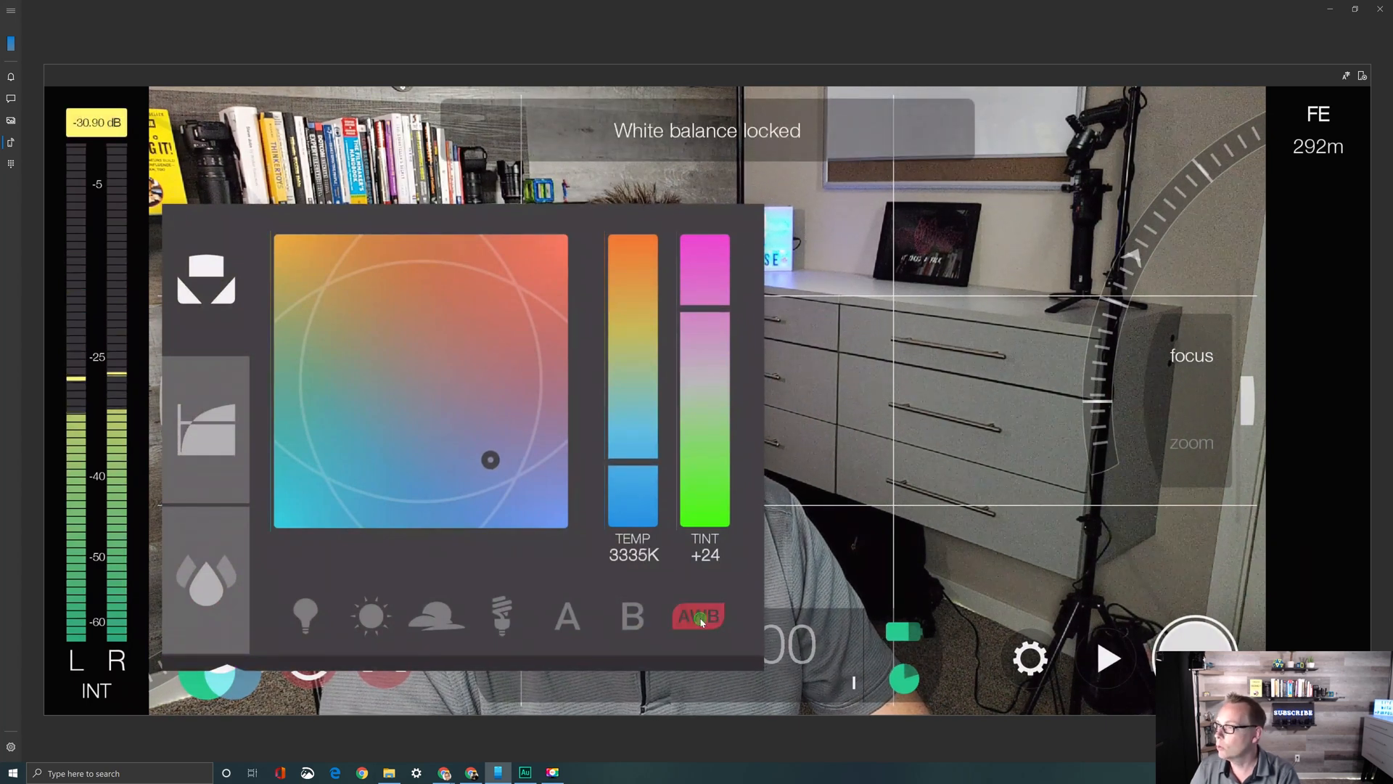
{"action": "left_click", "coordinate": [698, 616]}
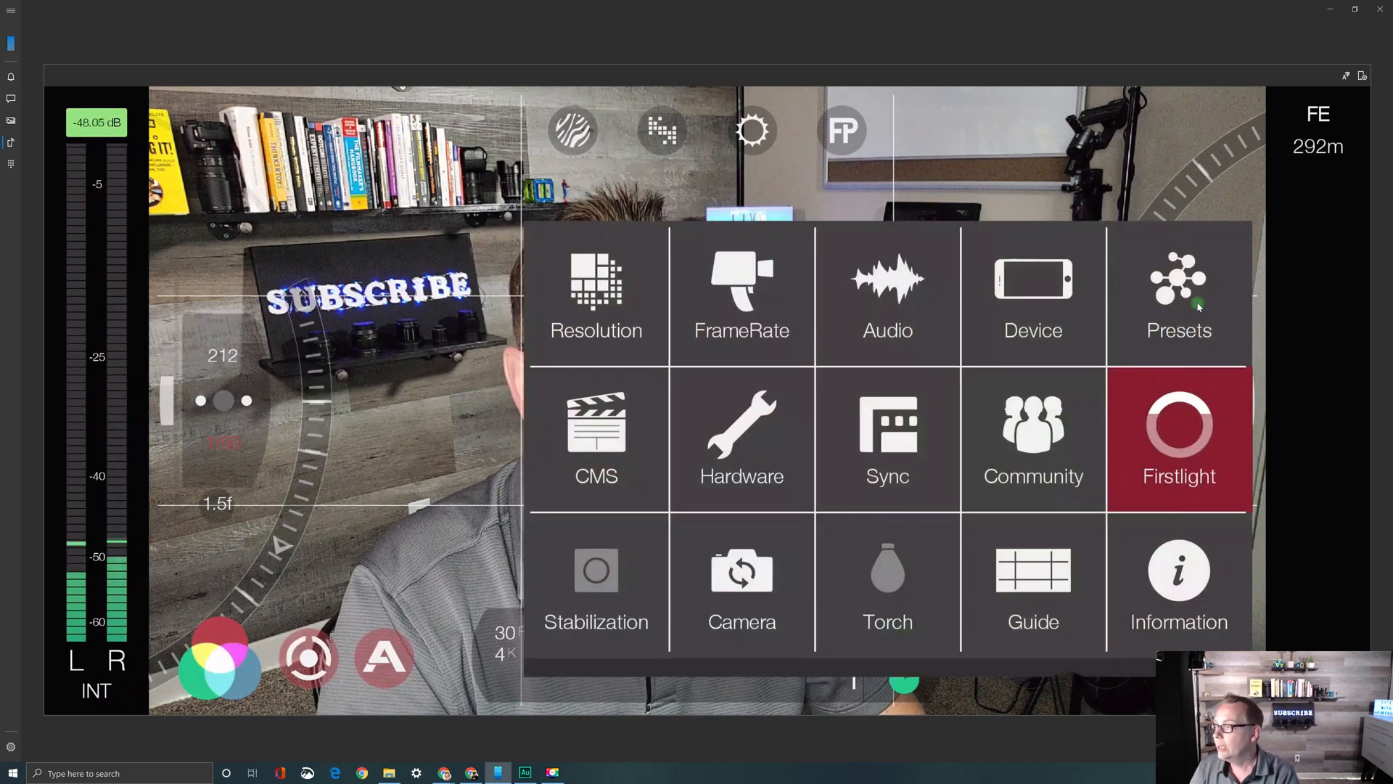
Save the current values as a preset named "4K 30 FPS"
{"action": "left_click", "coordinate": [1179, 293]}
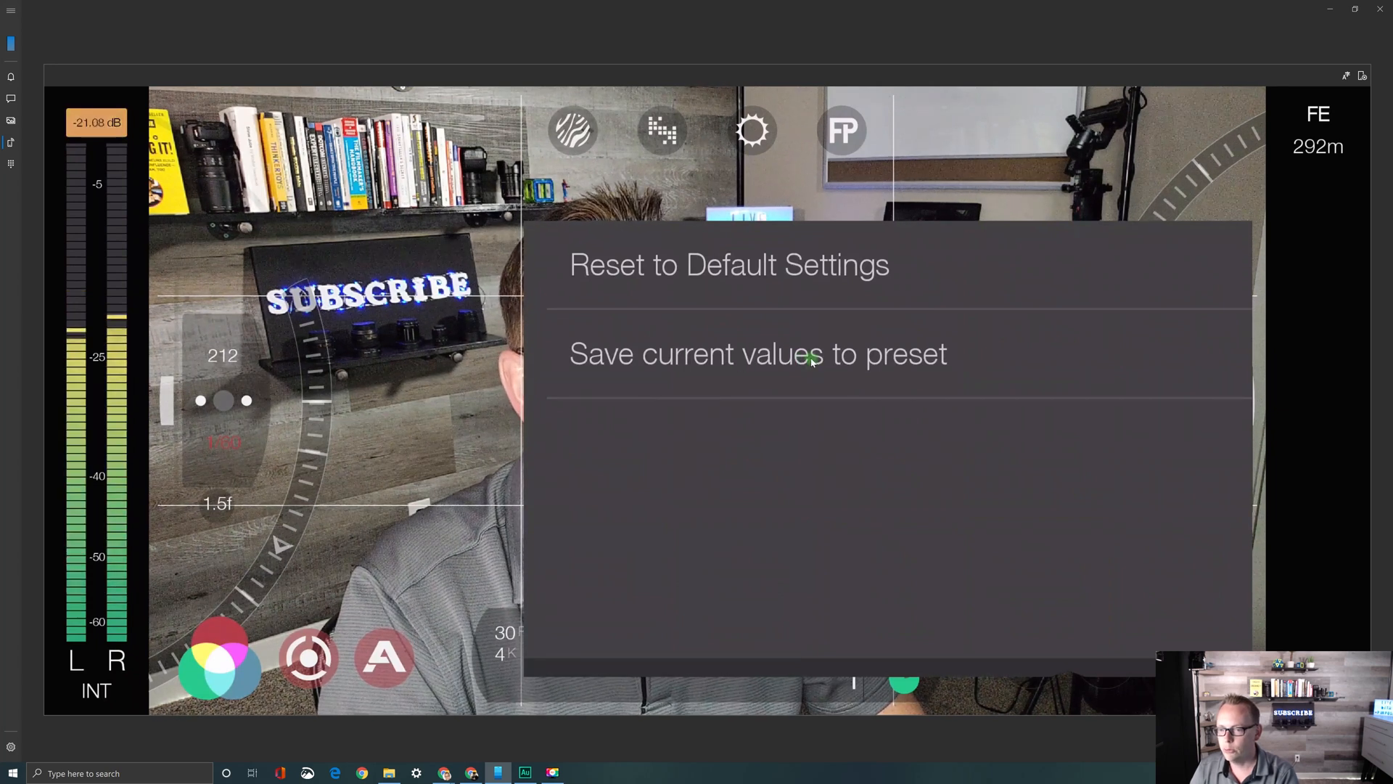
{"action": "left_click", "coordinate": [757, 354]}
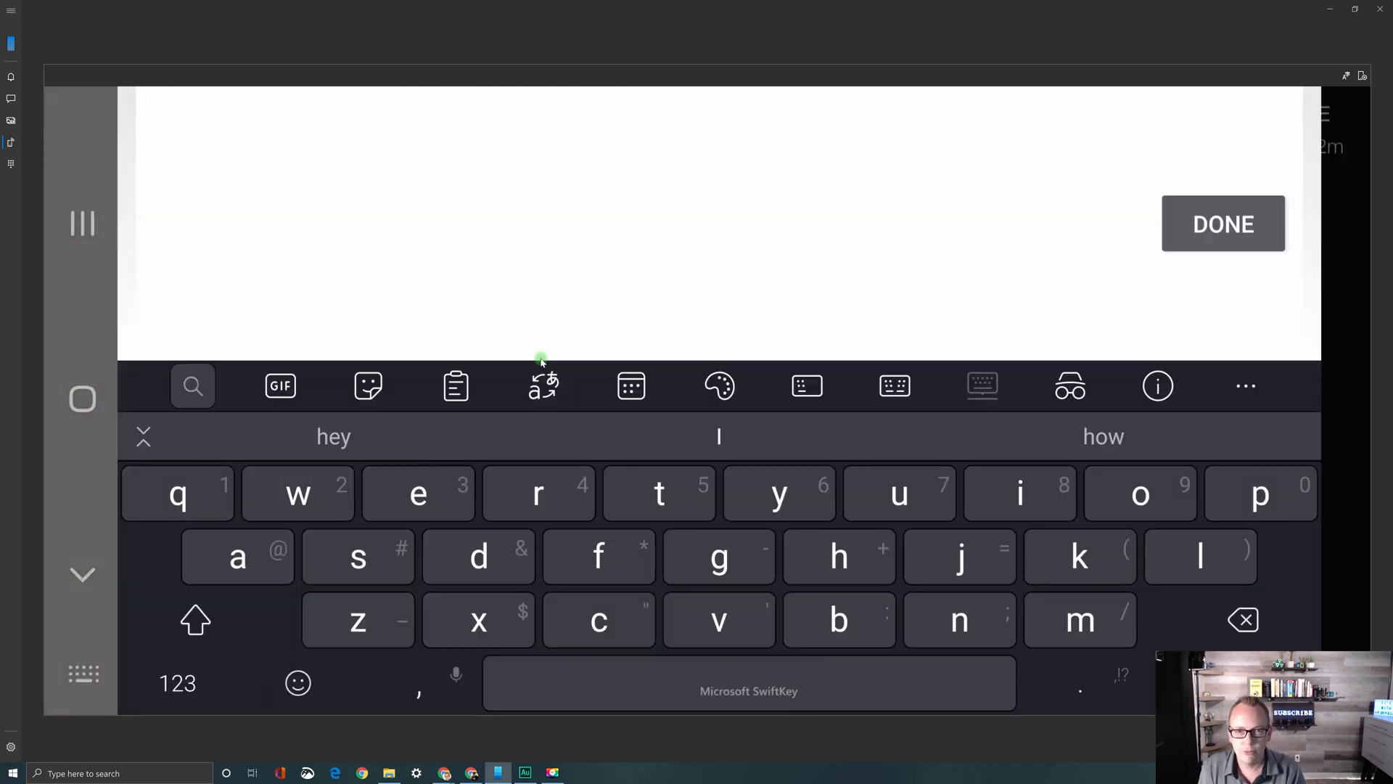
{"action": "type", "text": "4K"}
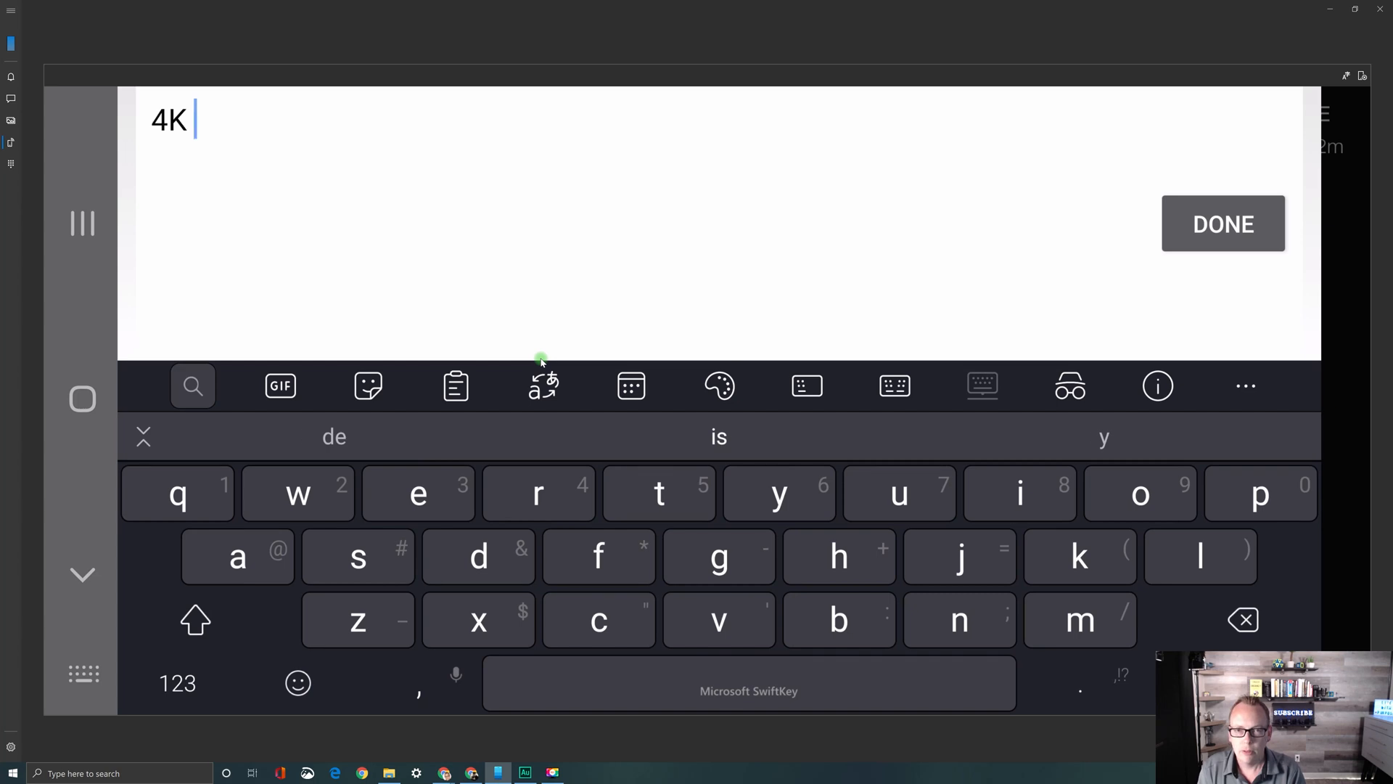
{"action": "type", "text": "30 FPS"}
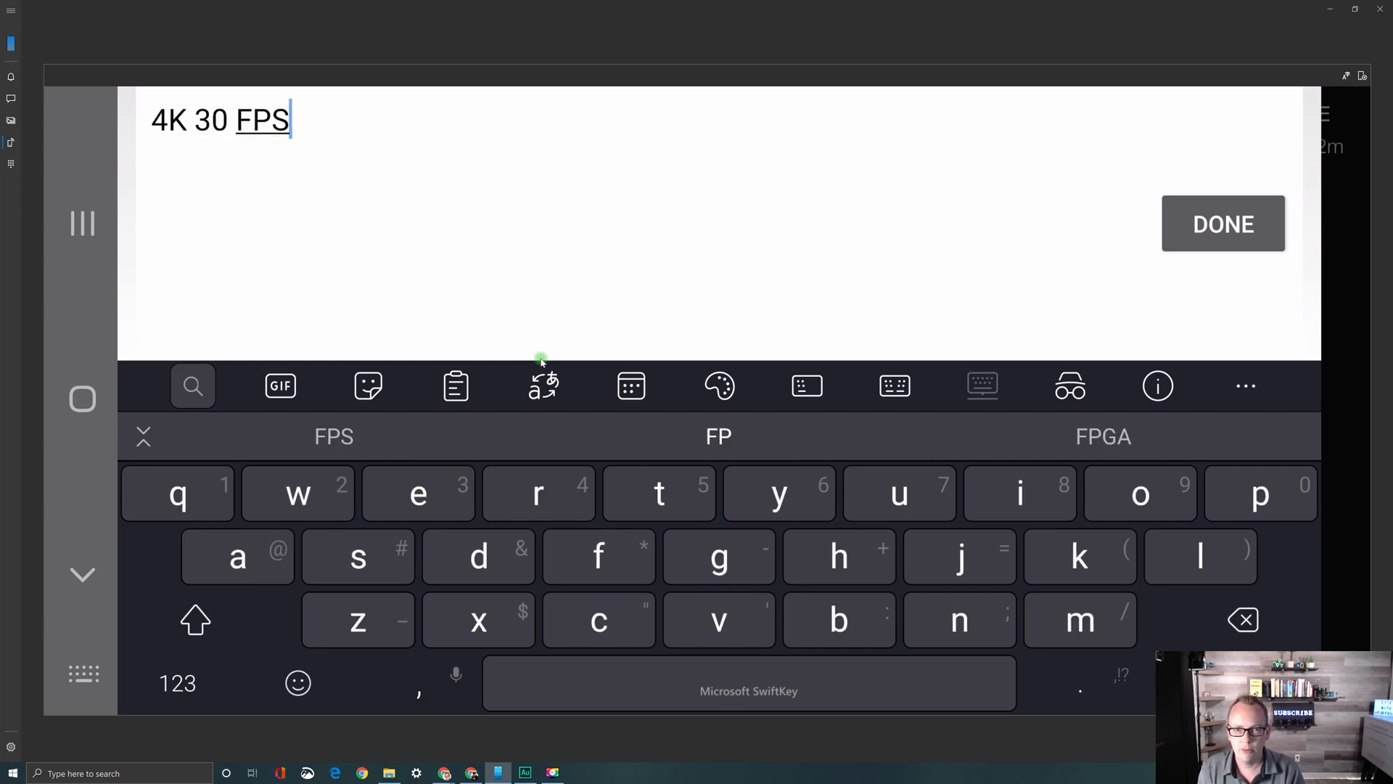
{"action": "left_click", "coordinate": [1222, 223]}
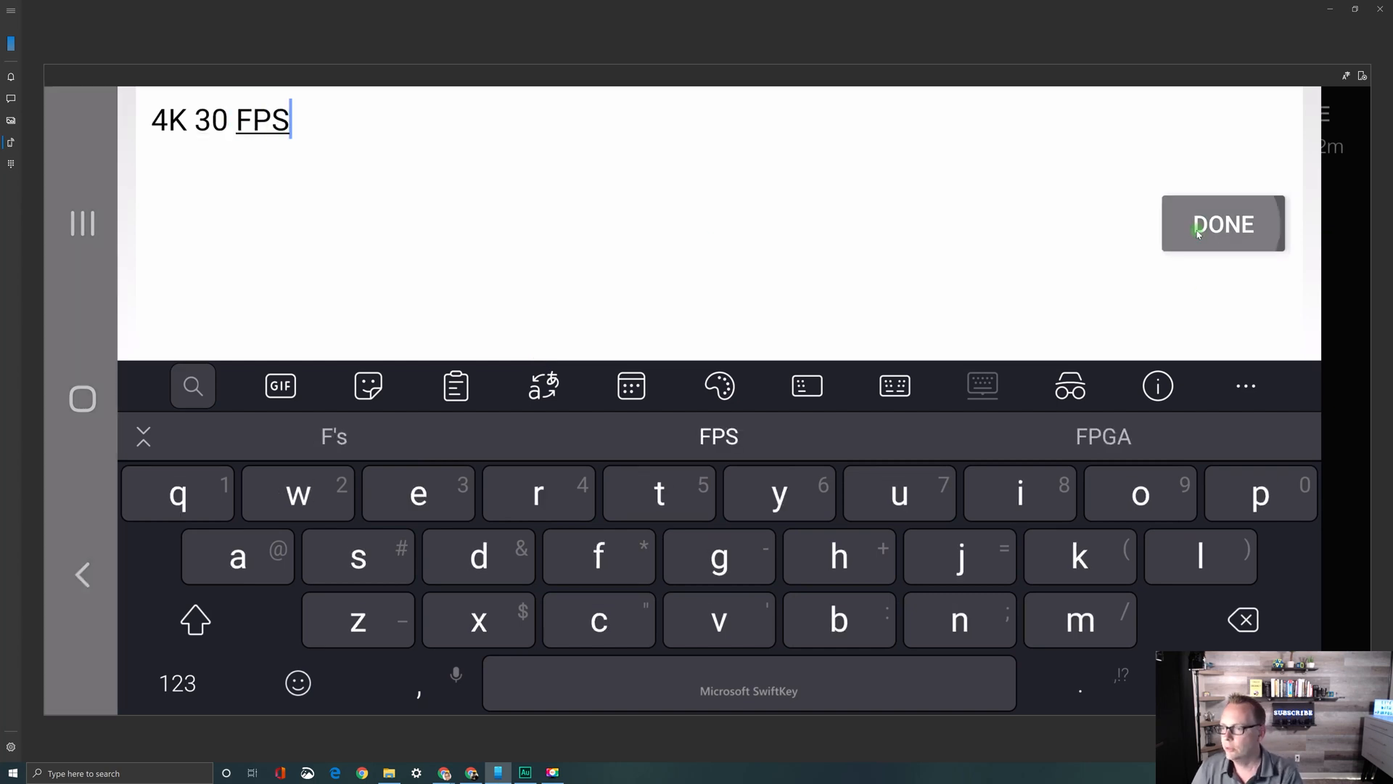
{"action": "left_click", "coordinate": [1222, 224]}
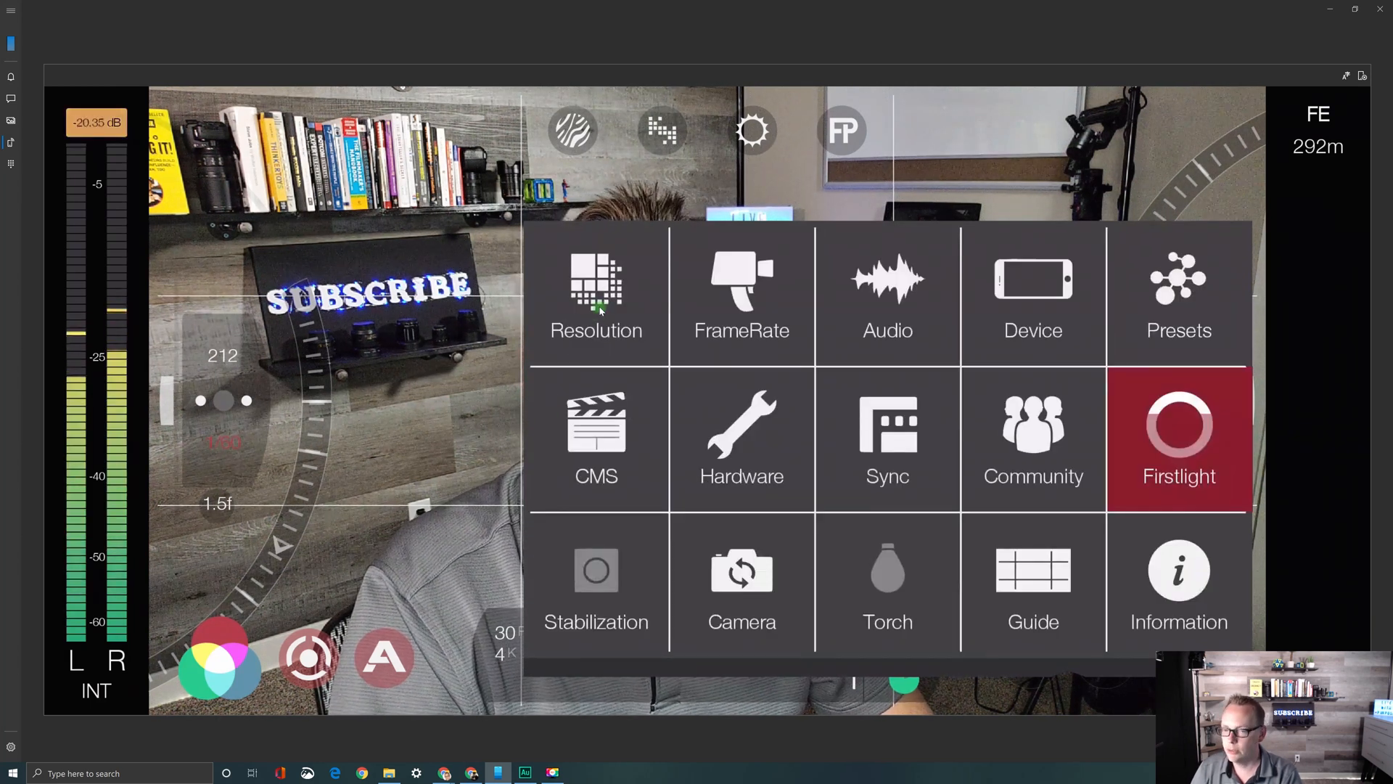
Set the frame rate to 60 FPS under Standard at 4K
{"action": "left_click", "coordinate": [596, 293]}
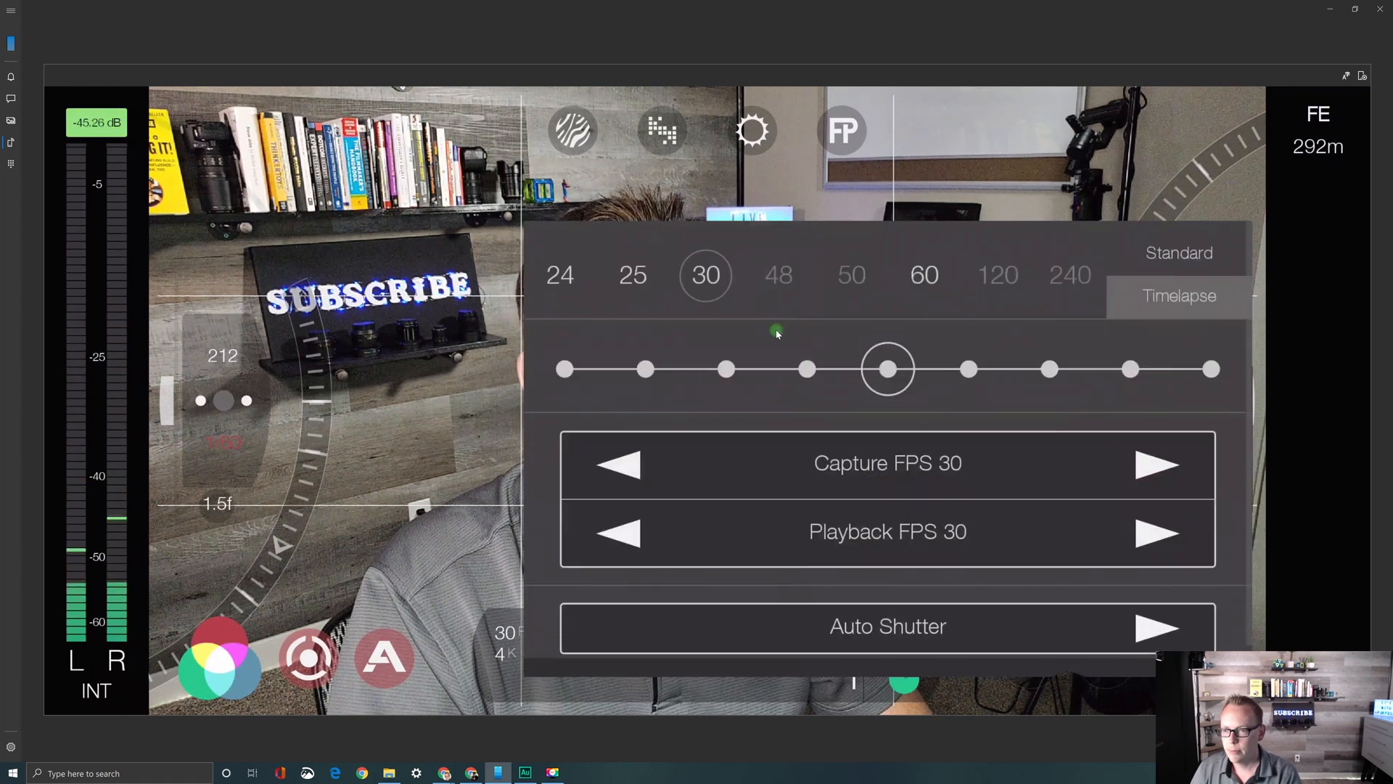
{"action": "left_click", "coordinate": [923, 274]}
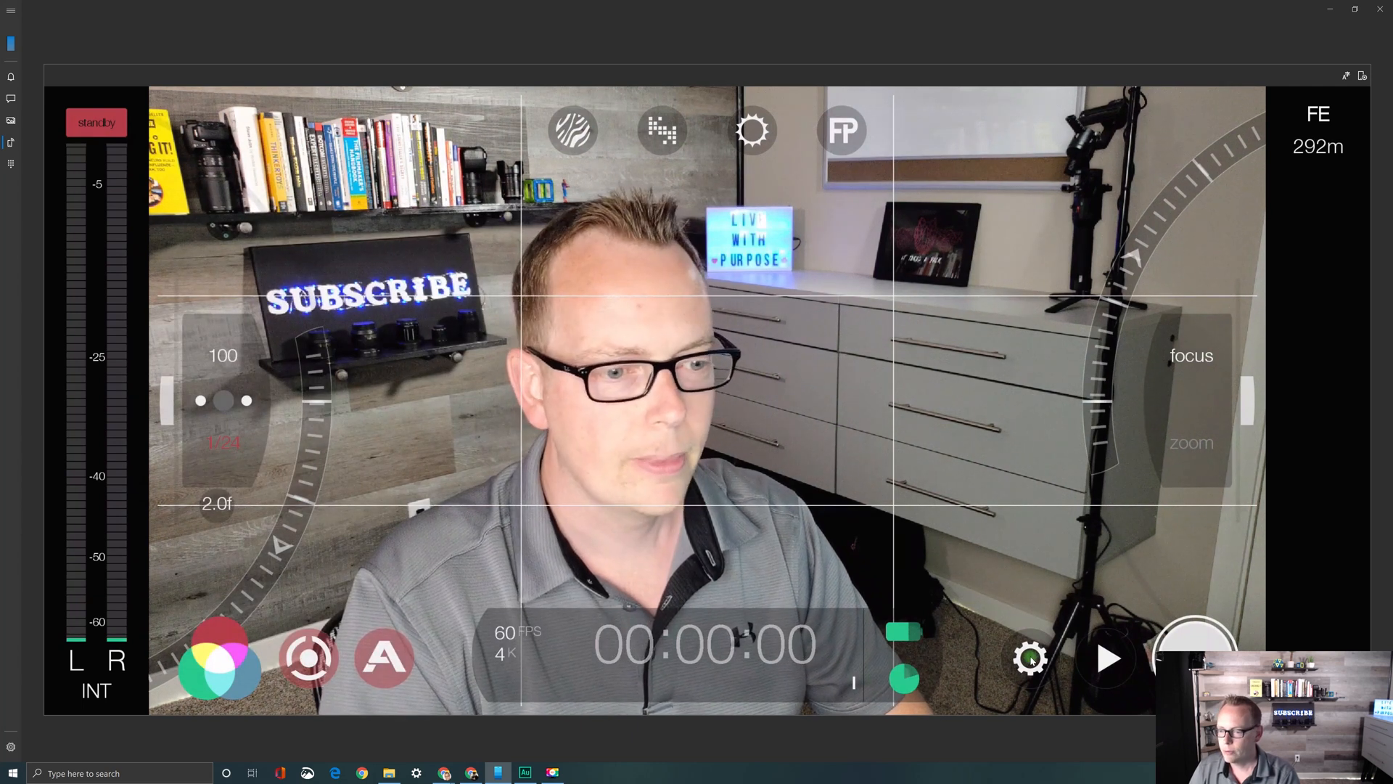
Save the current 4K 60 FPS values as a new preset from the Presets list
{"action": "left_click", "coordinate": [1029, 659]}
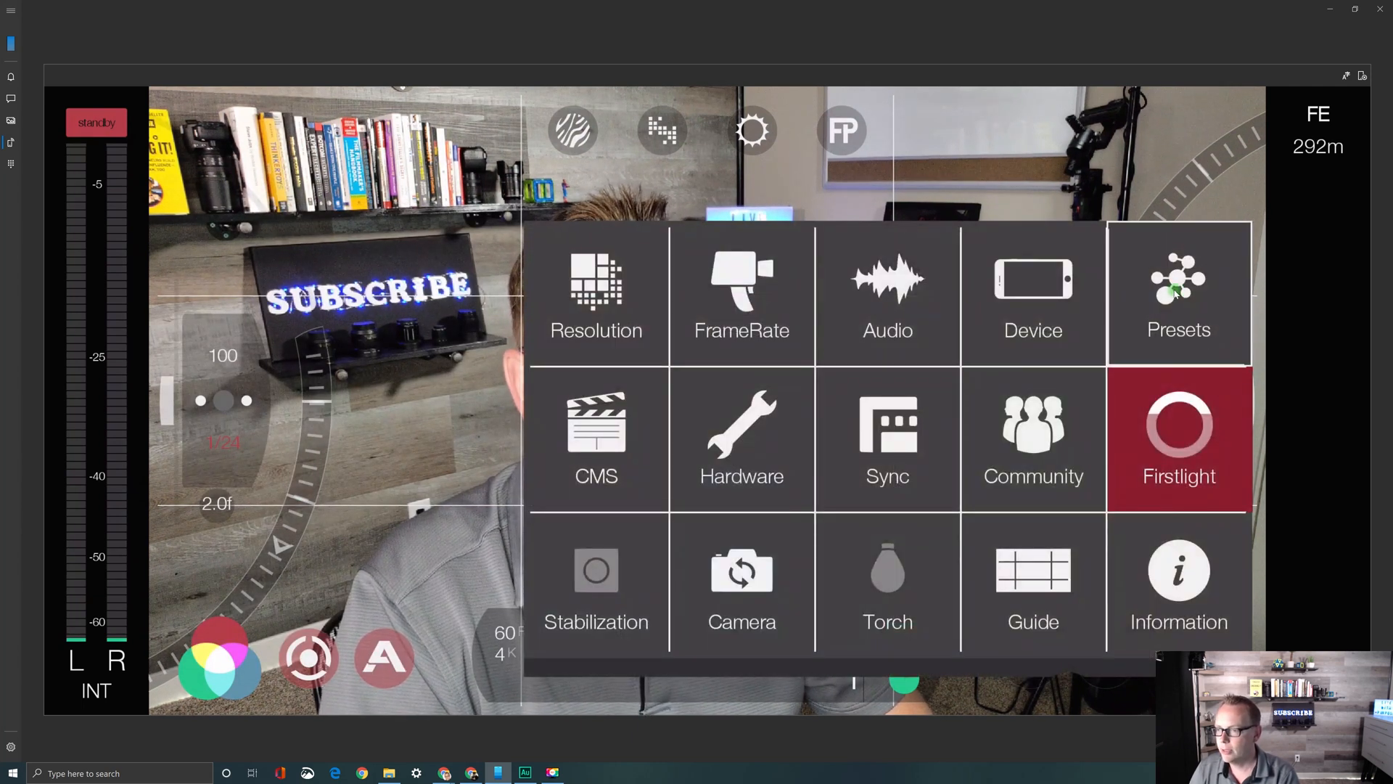
{"action": "left_click", "coordinate": [1178, 293]}
{"action": "type", "text": "4K 6"}
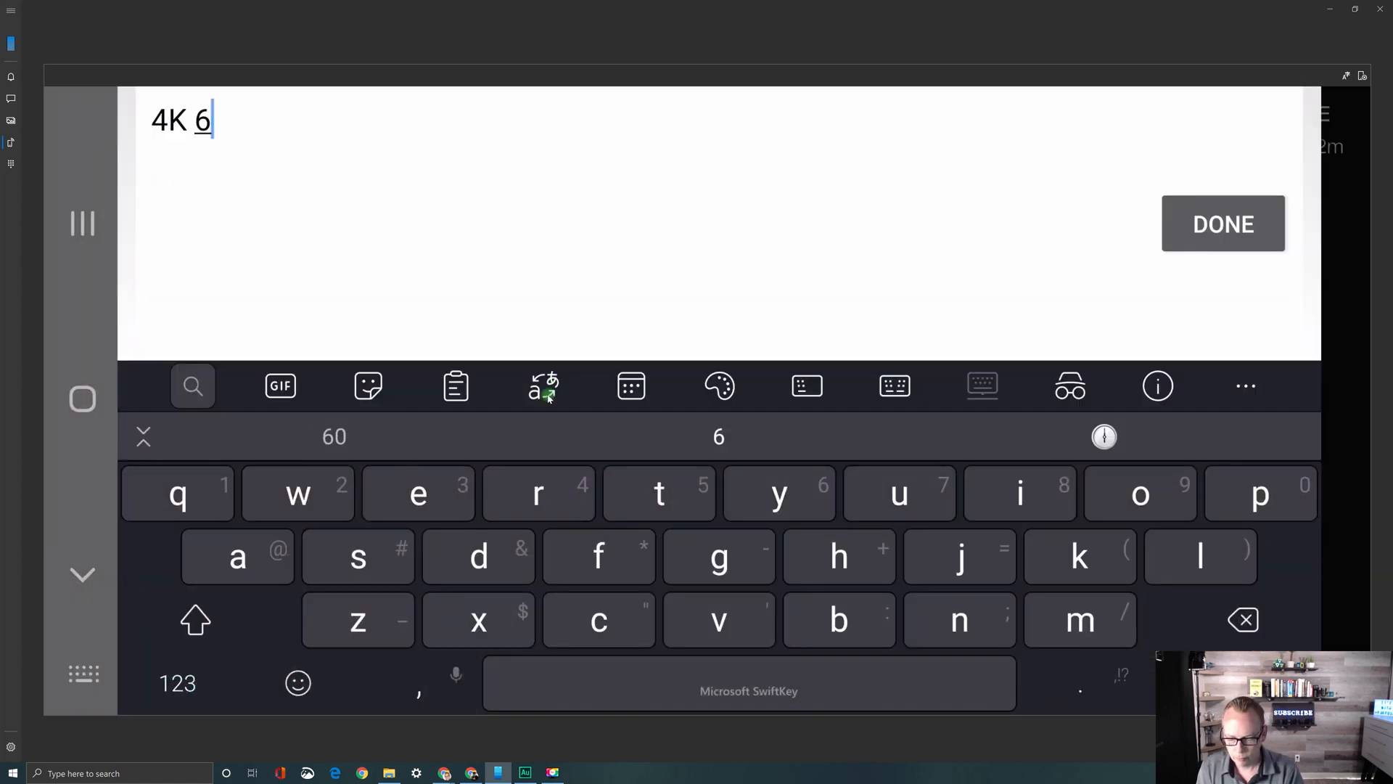
{"action": "left_click", "coordinate": [1222, 224]}
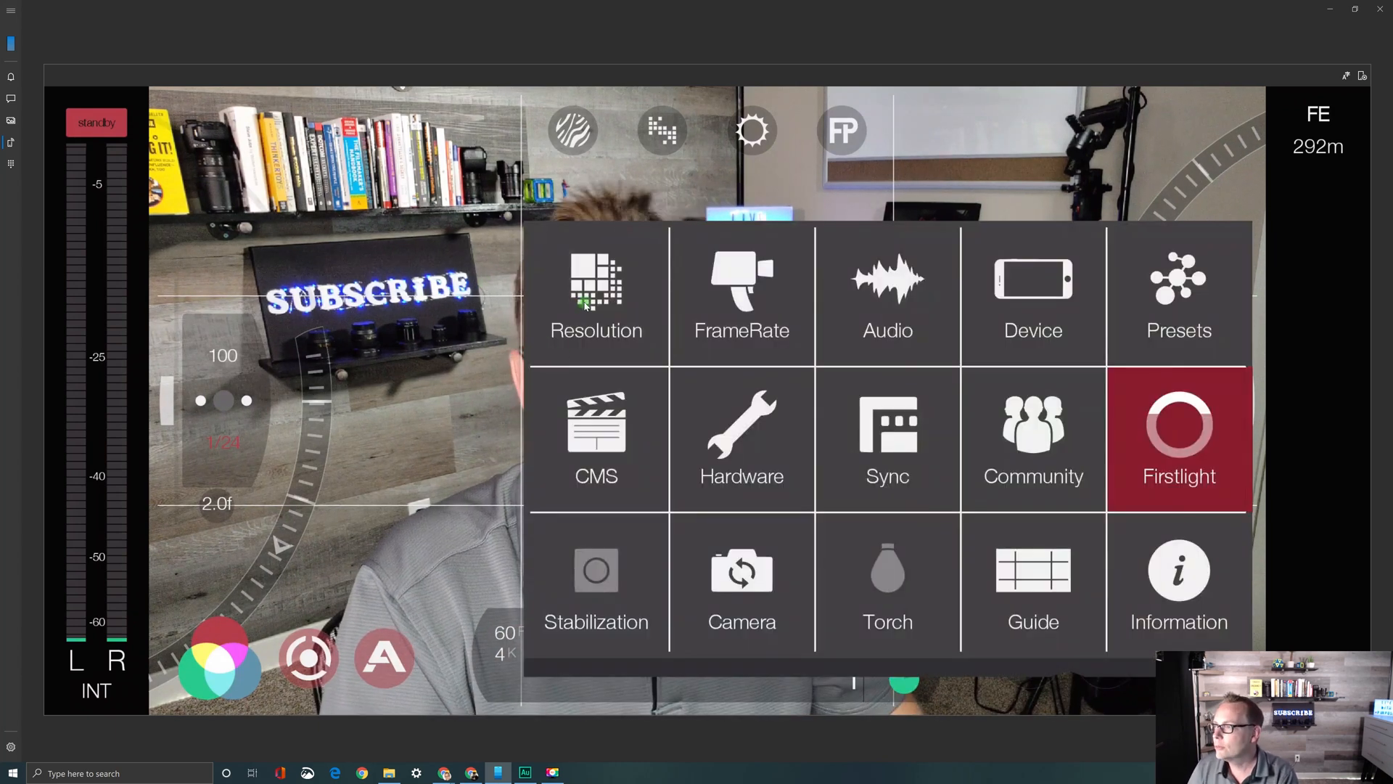
Step the resolution down from 4K through 2K 1152p to 1080p HD
{"action": "left_click", "coordinate": [596, 293]}
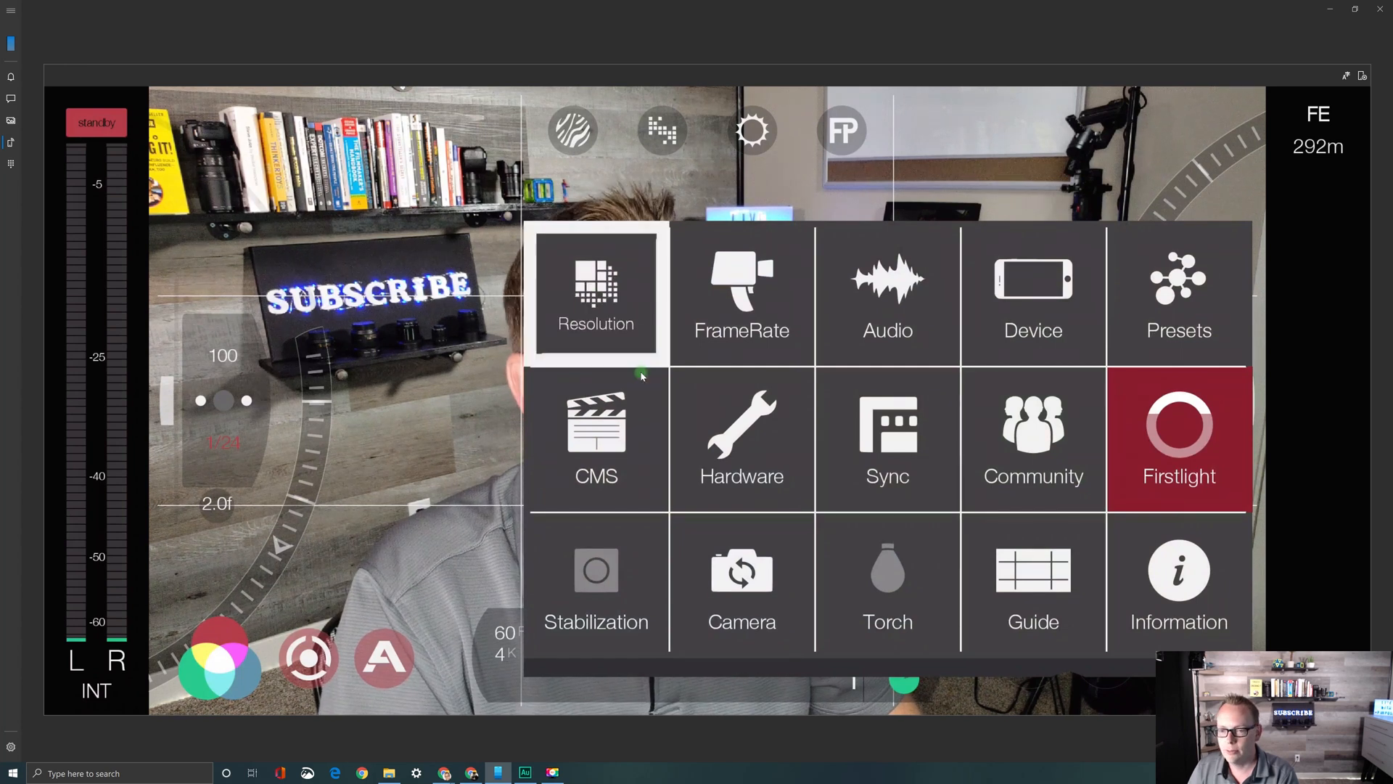
{"action": "left_click", "coordinate": [595, 294]}
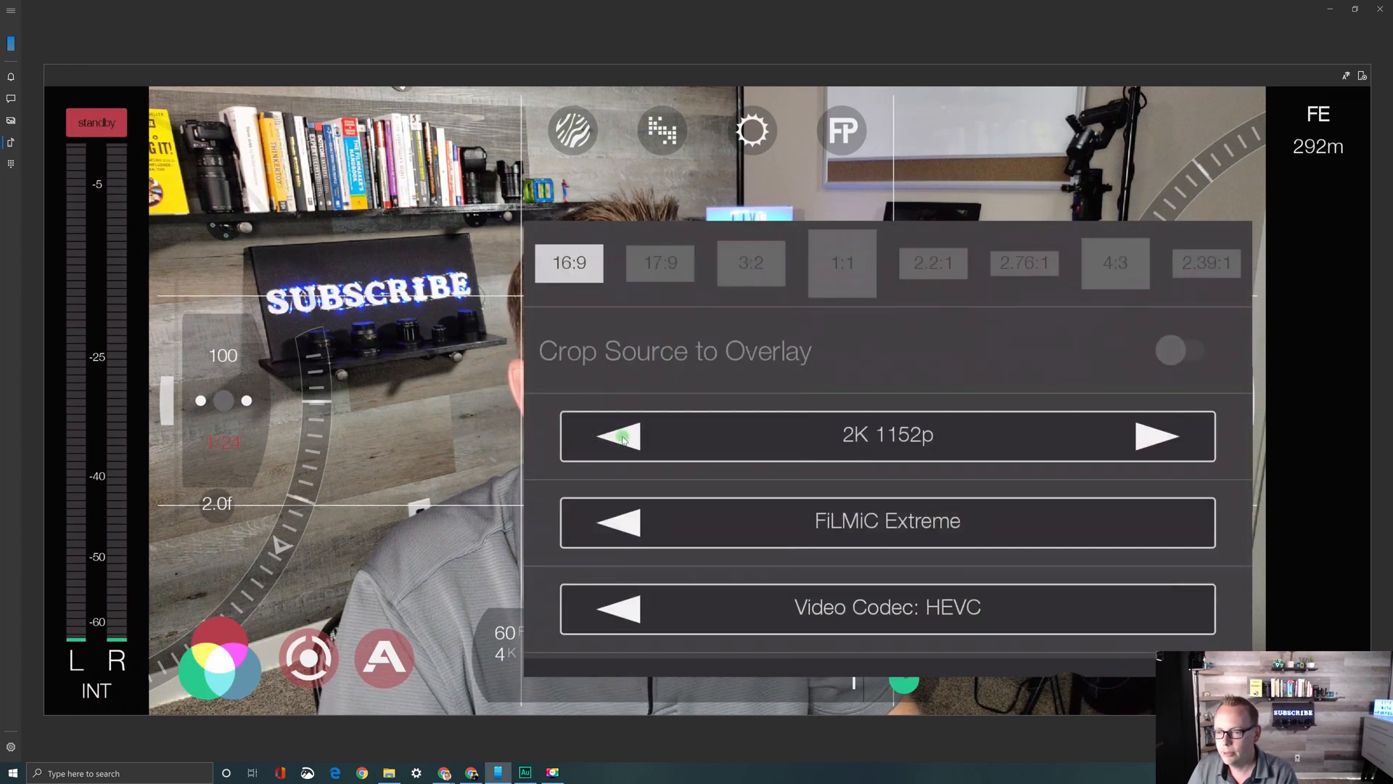
{"action": "left_click", "coordinate": [619, 434]}
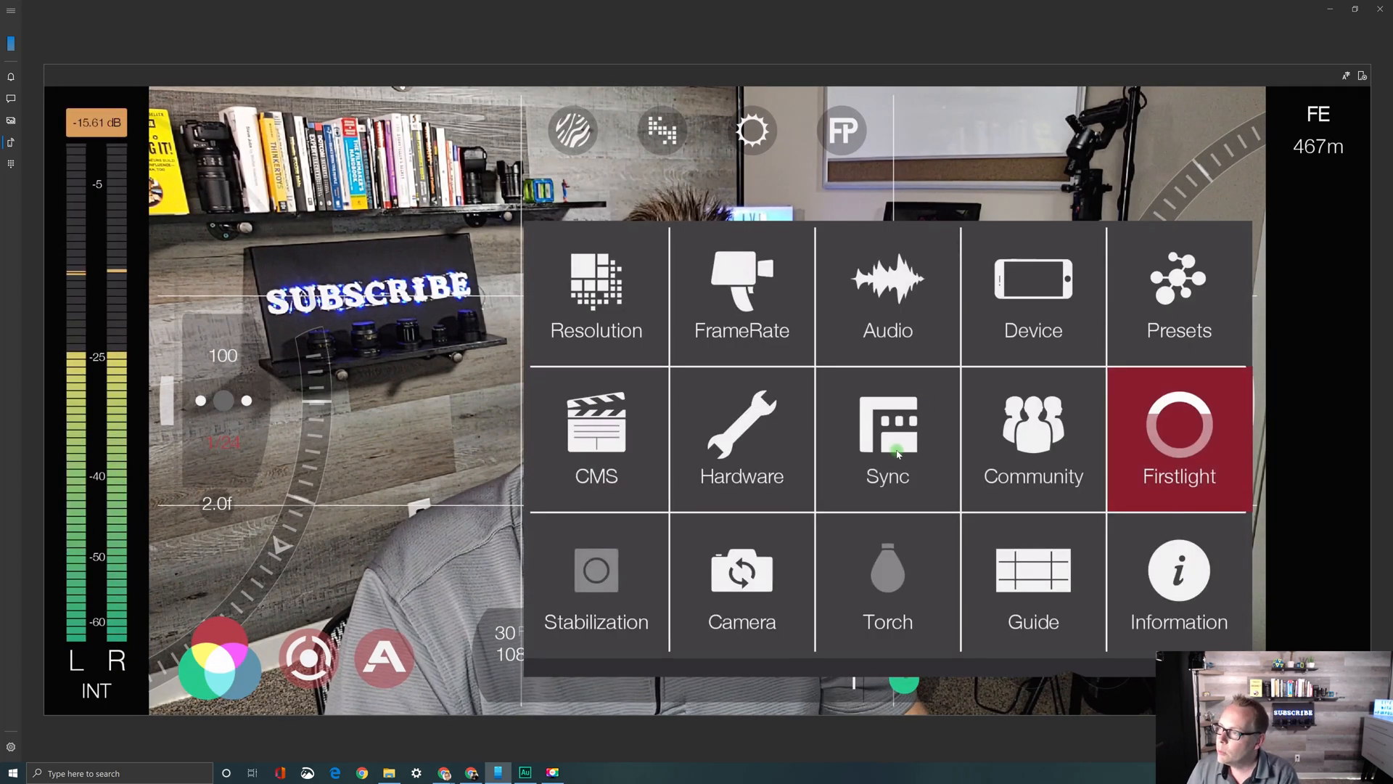
Sync presets with the cloud in FiLMiC Sync, uploading three and downloading one
{"action": "left_click", "coordinate": [887, 438]}
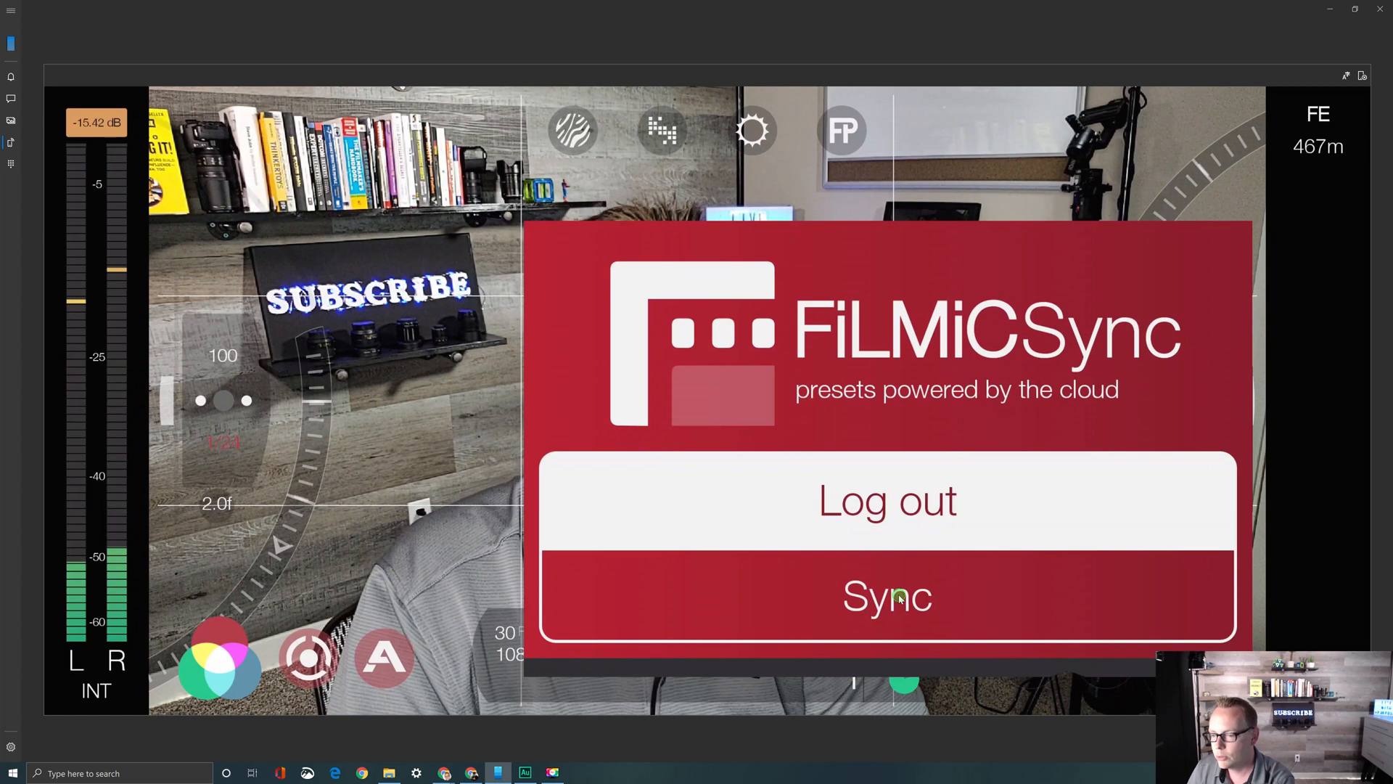
{"action": "left_click", "coordinate": [885, 595]}
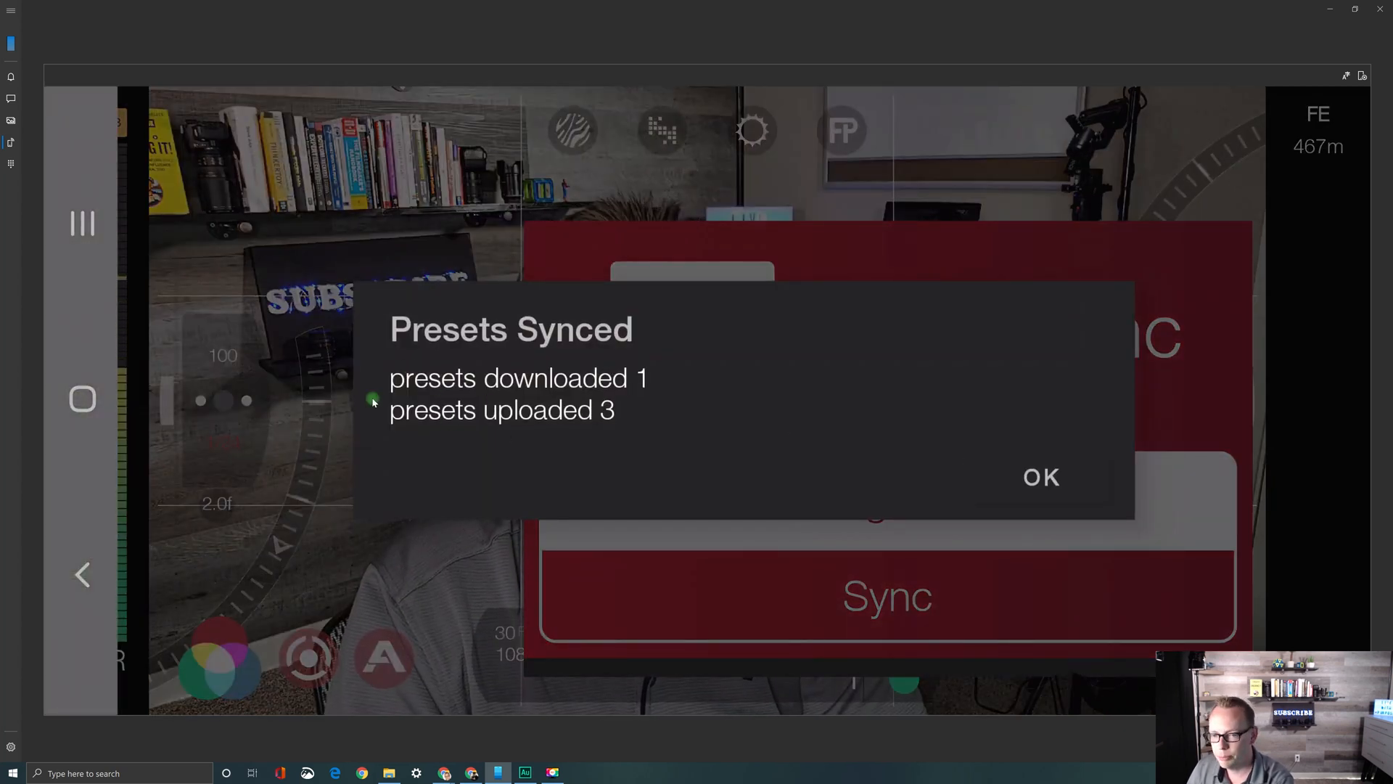
{"action": "left_click", "coordinate": [1039, 476]}
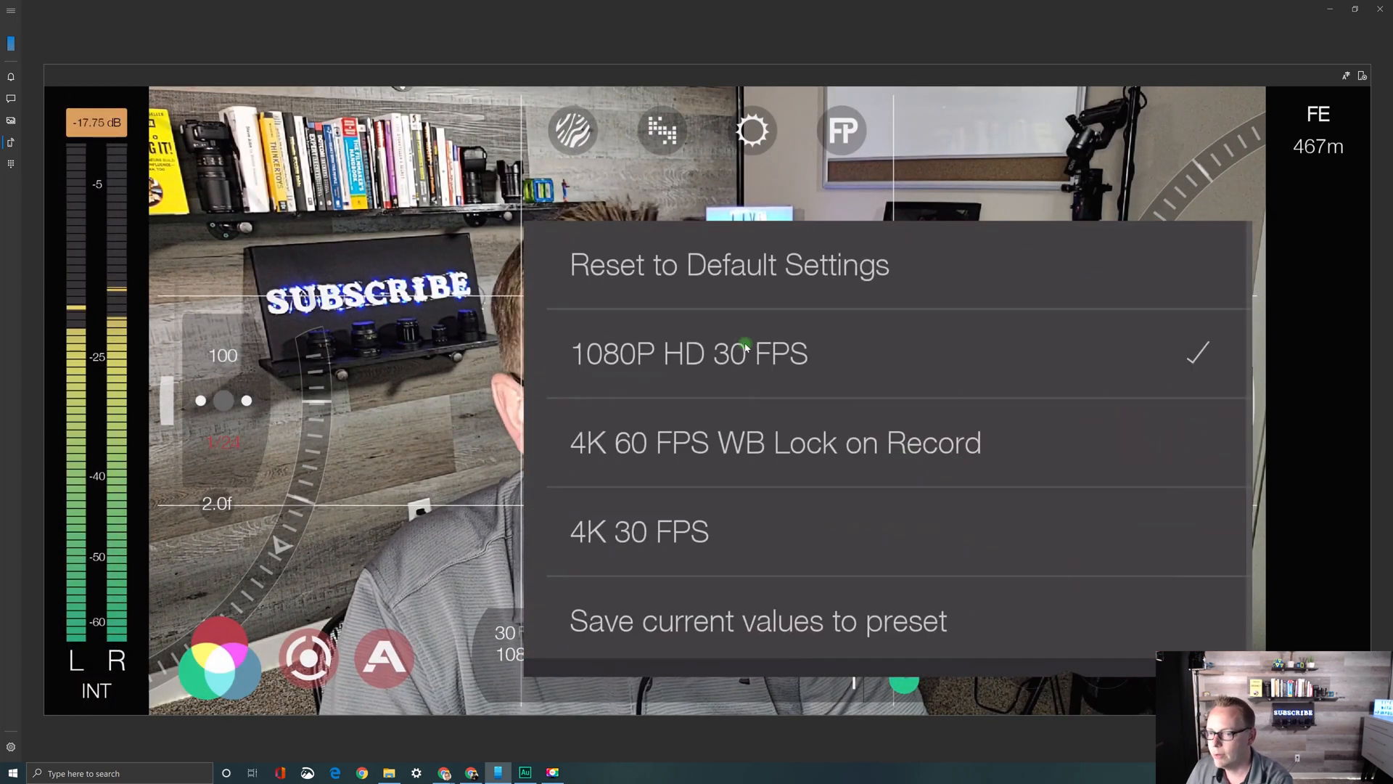
{"action": "mouse_move", "coordinate": [759, 509]}
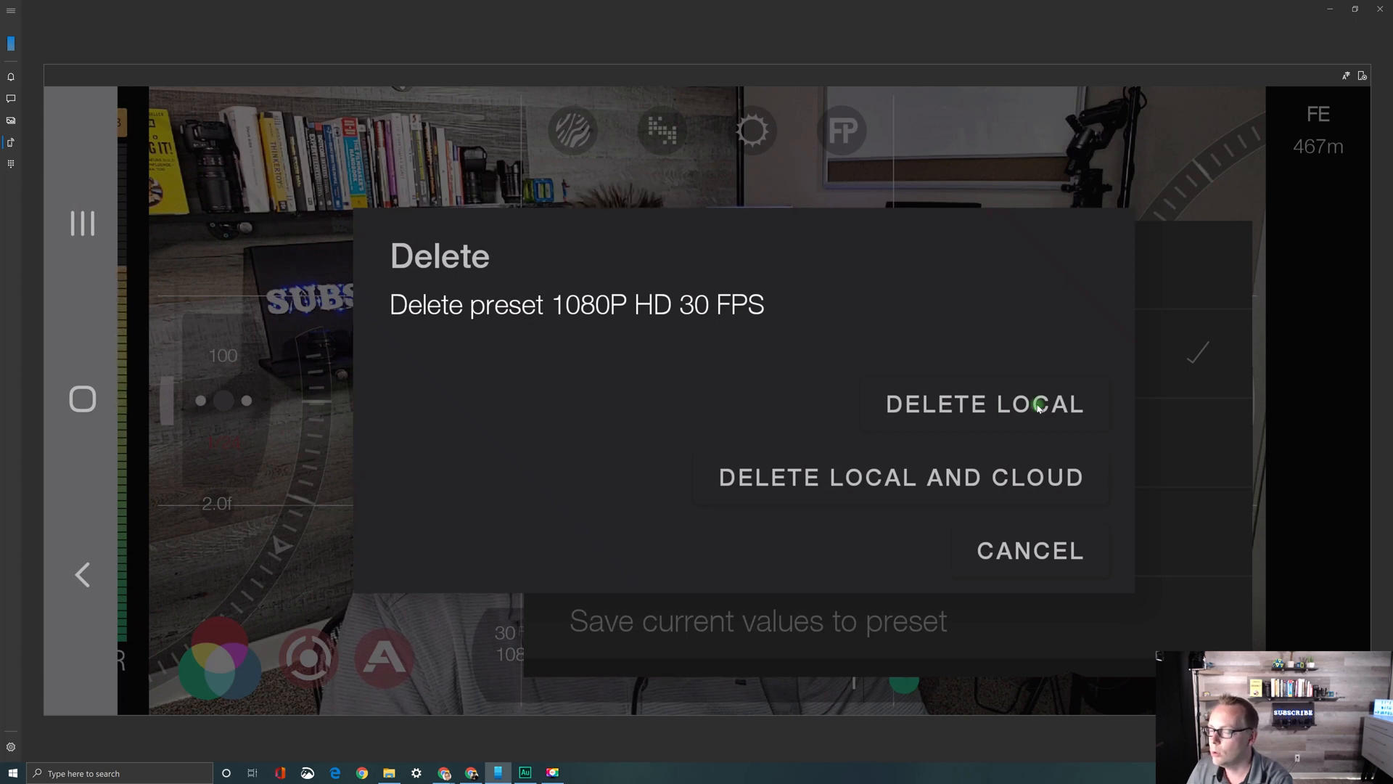
{"action": "mouse_move", "coordinate": [1052, 482]}
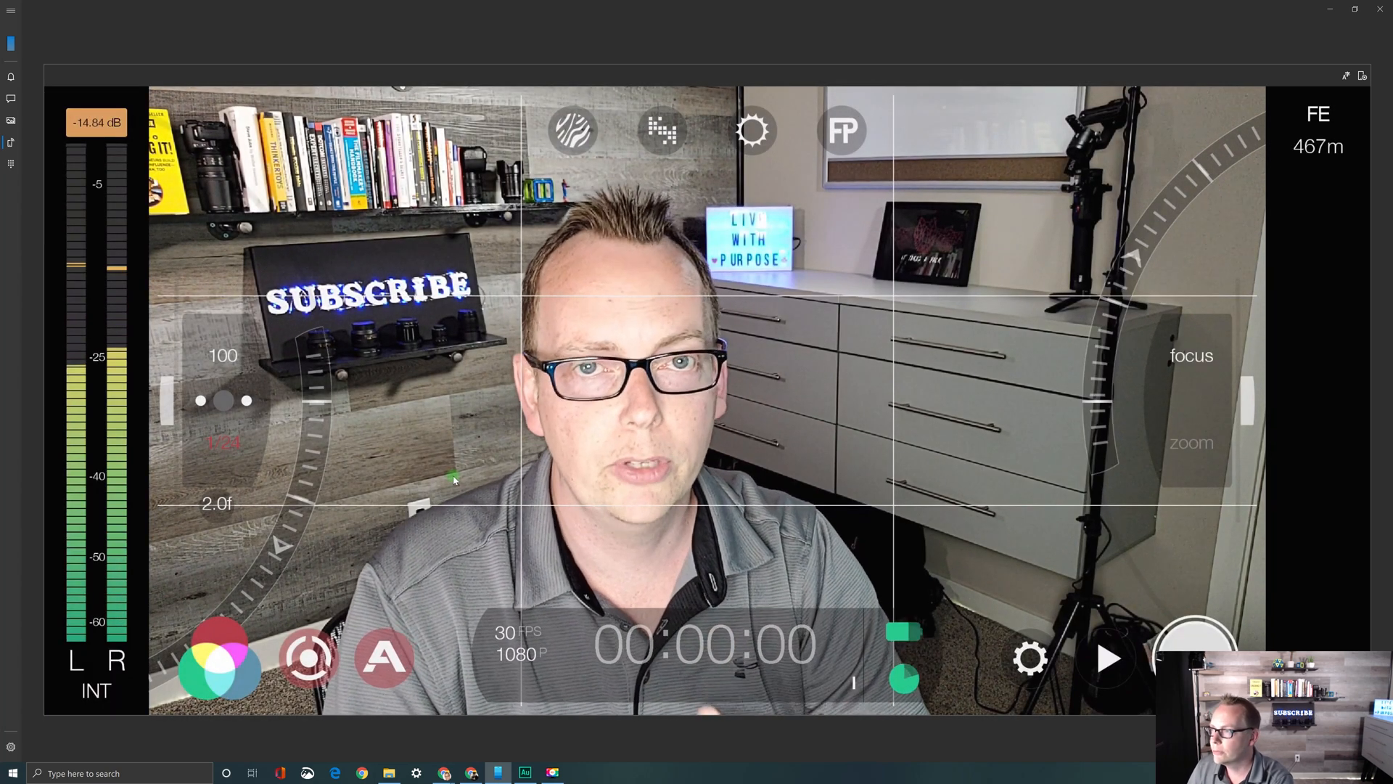
Return to the settings menu over the live 1080p 30 fps camera view
{"action": "left_click", "coordinate": [219, 660]}
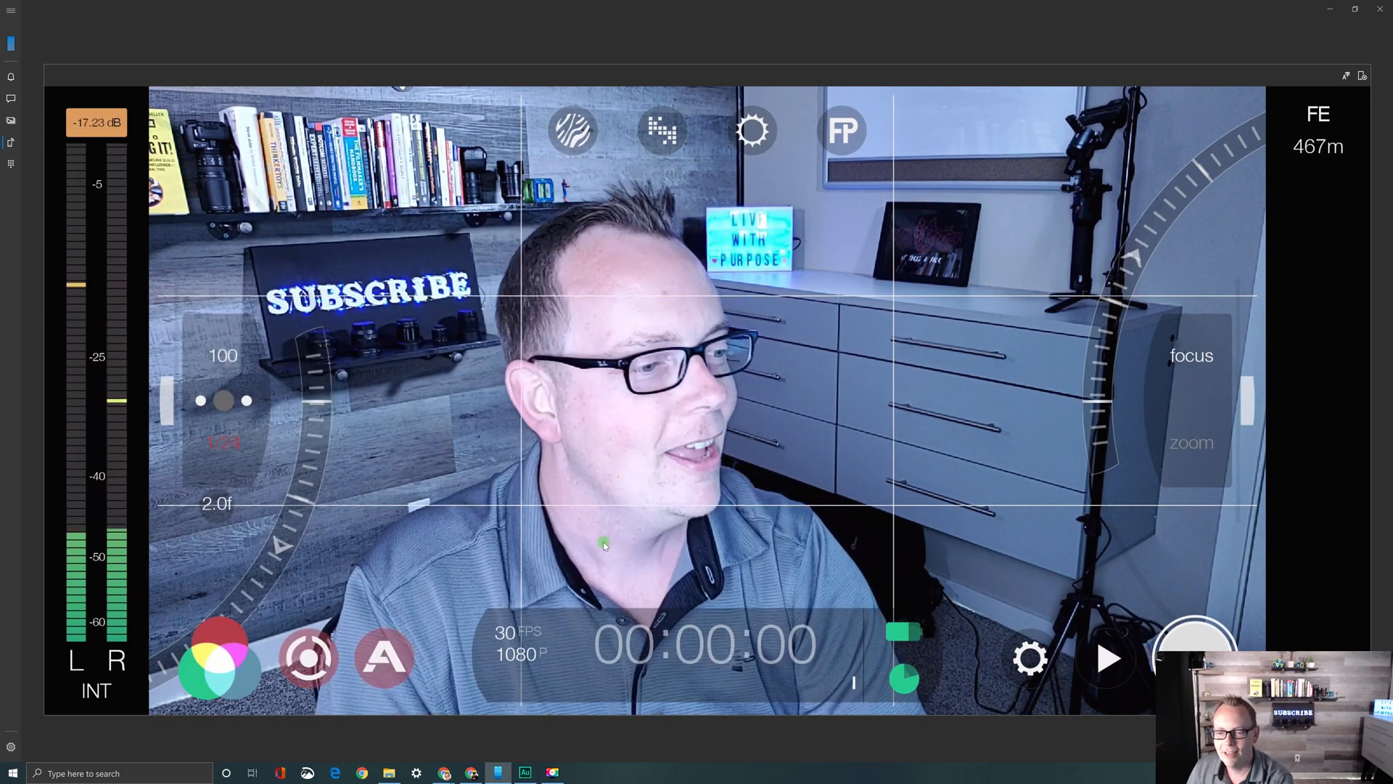
{"action": "left_click", "coordinate": [1027, 657]}
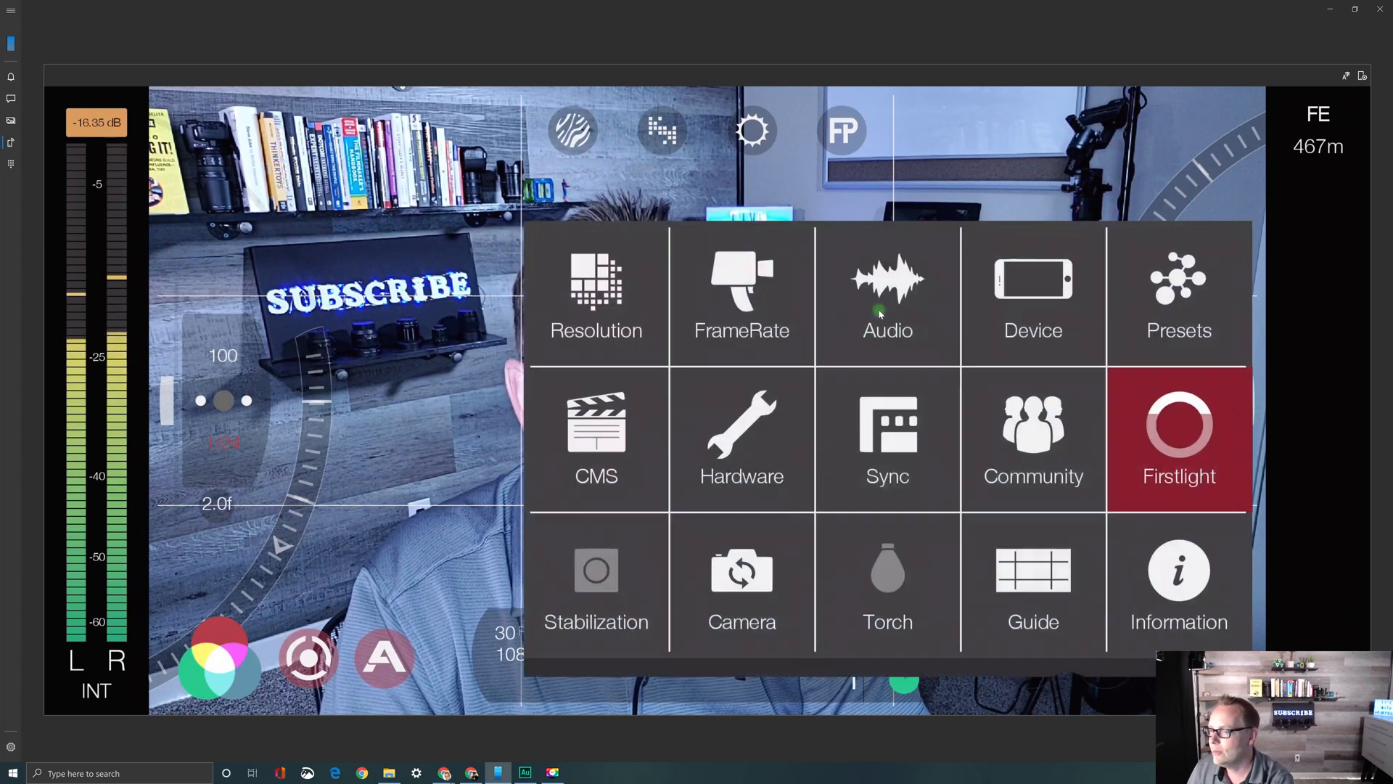